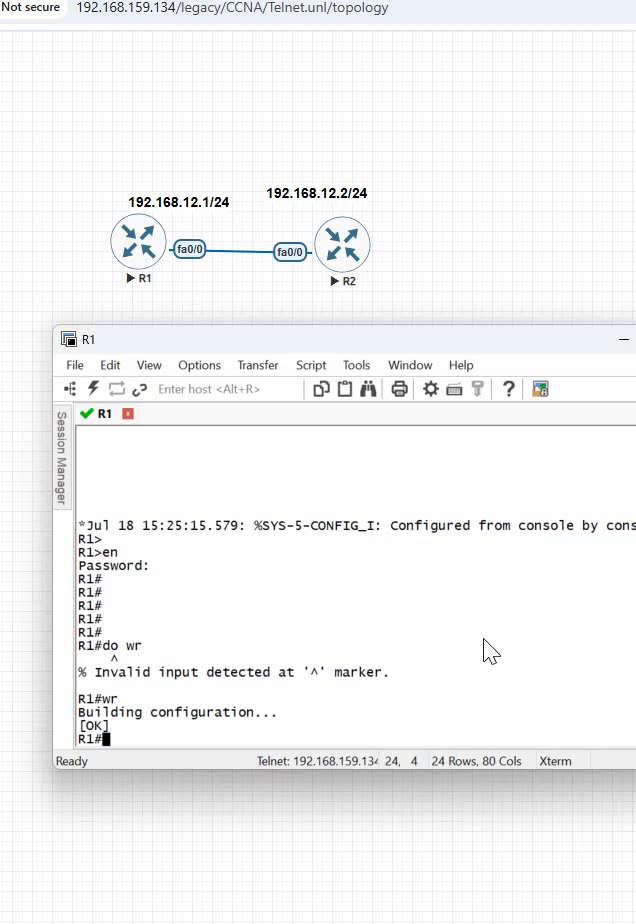
# - Enter global configuration mode on R1 with 'config t'
pyautogui.write('config t')
pyautogui.write('line vty')
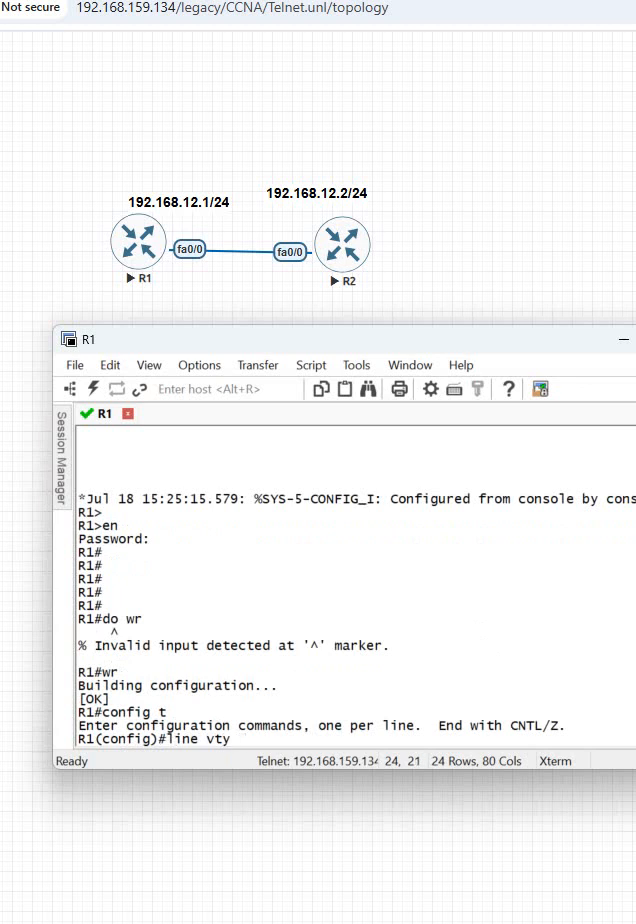
pyautogui.write('0 4')
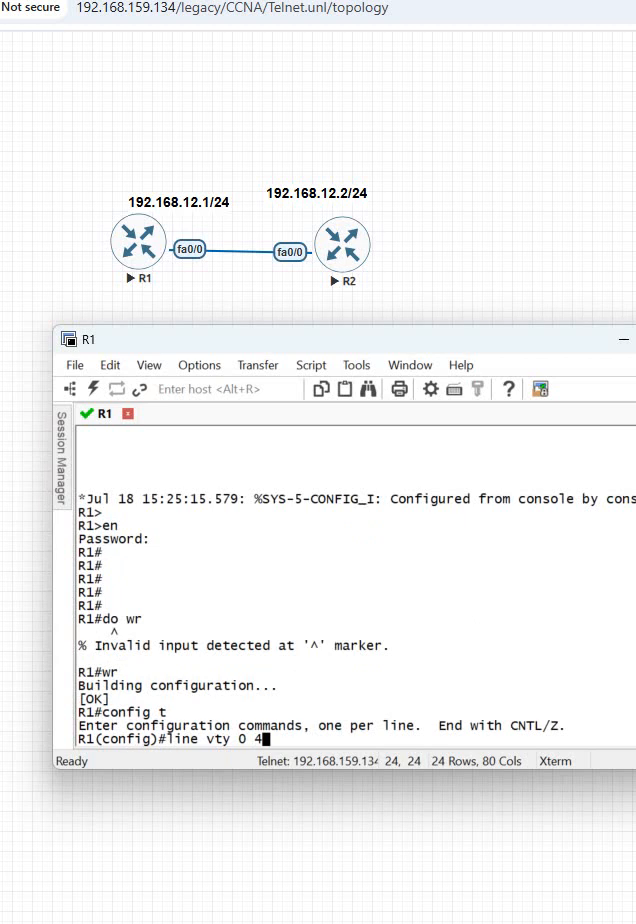
pyautogui.press('Backspace')
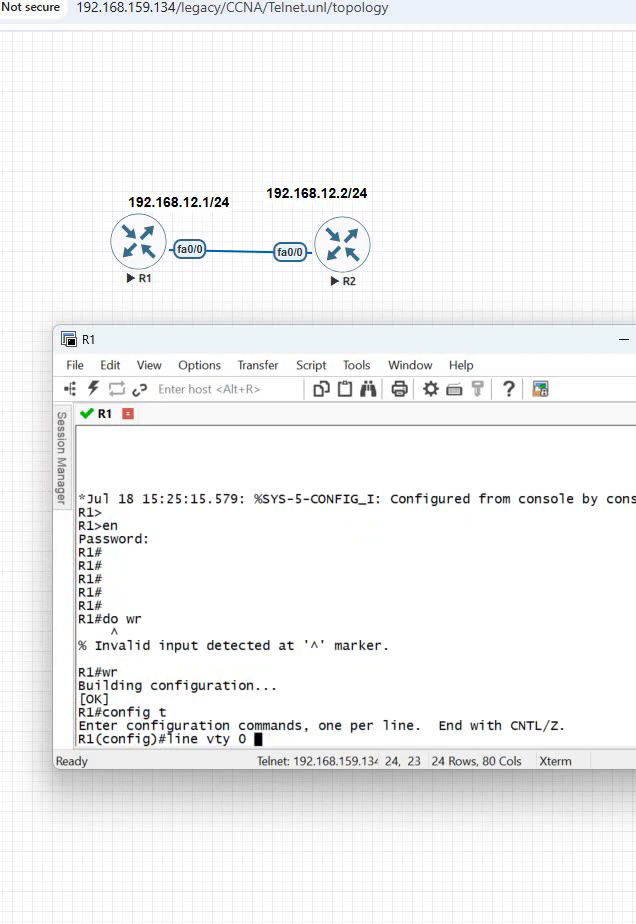
pyautogui.write('1')
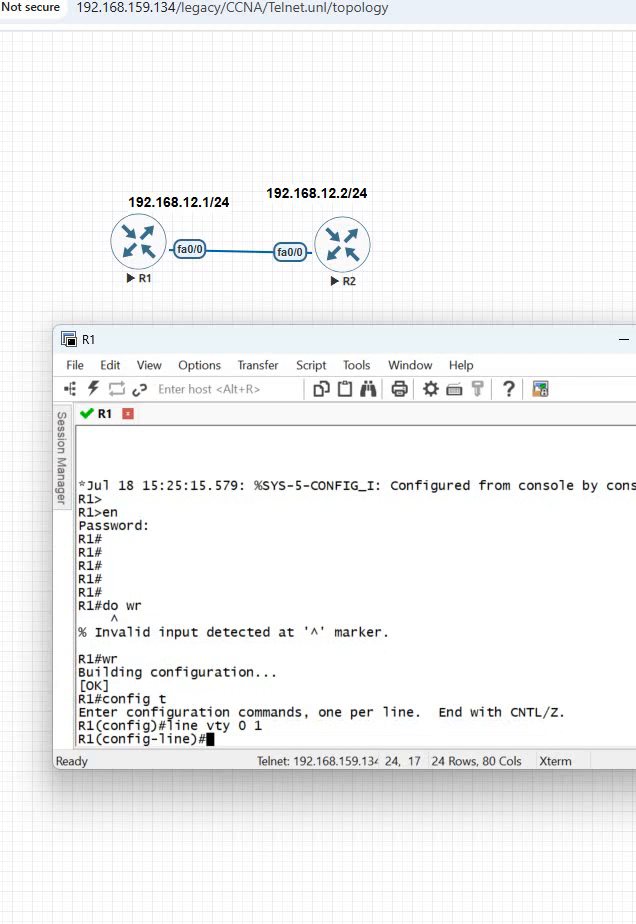
pyautogui.write('p')
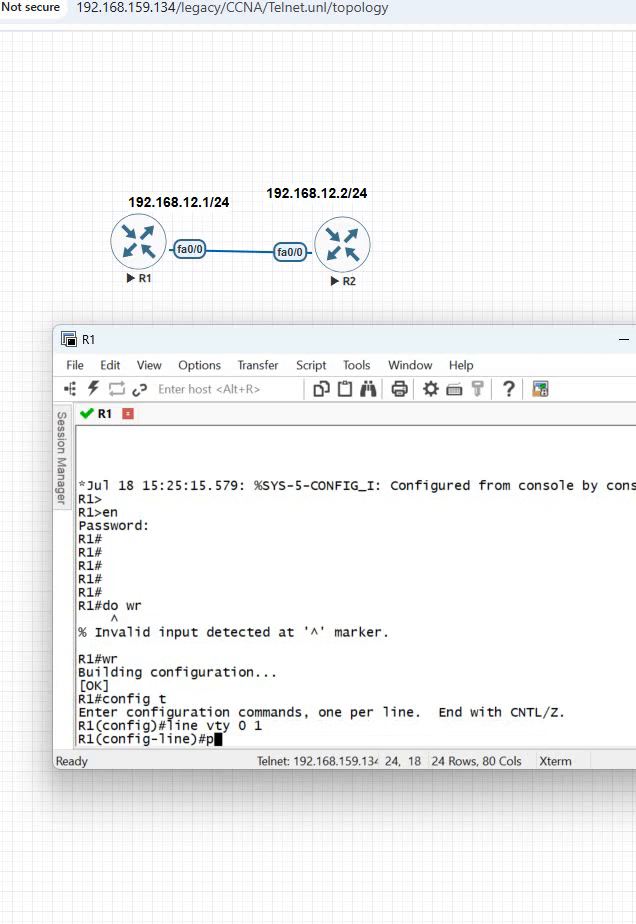
pyautogui.write('assword abc')
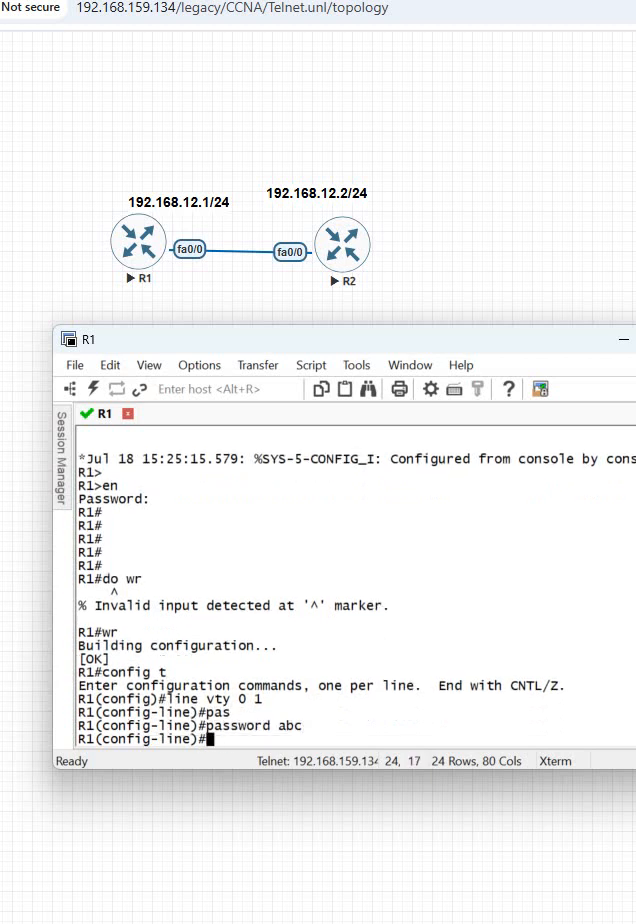
pyautogui.write('login')
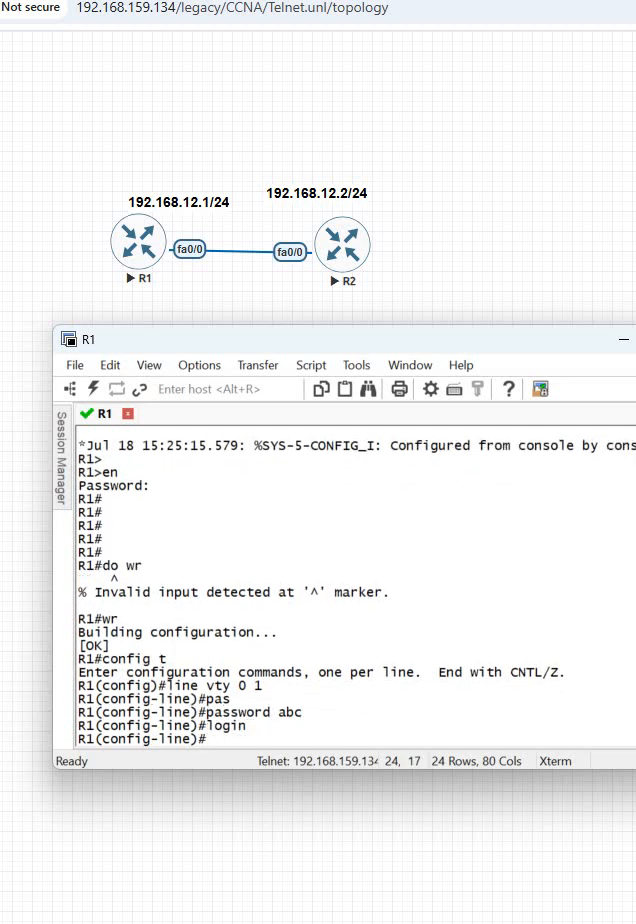
pyautogui.write('exit')
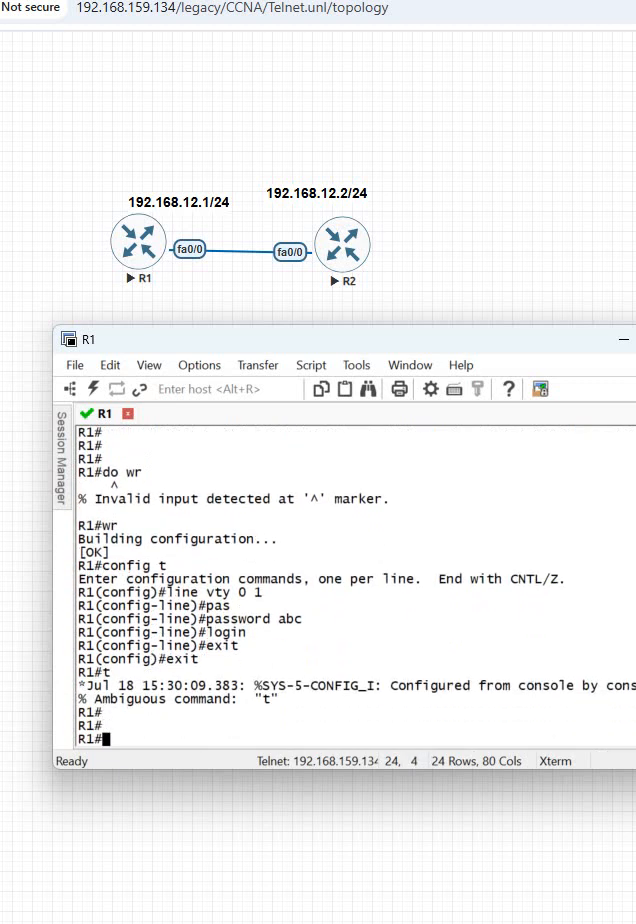
# - Telnet to 192.168.12.1, log in, enter enable mode, then exit
pyautogui.write('telnet 192.168.12.1')
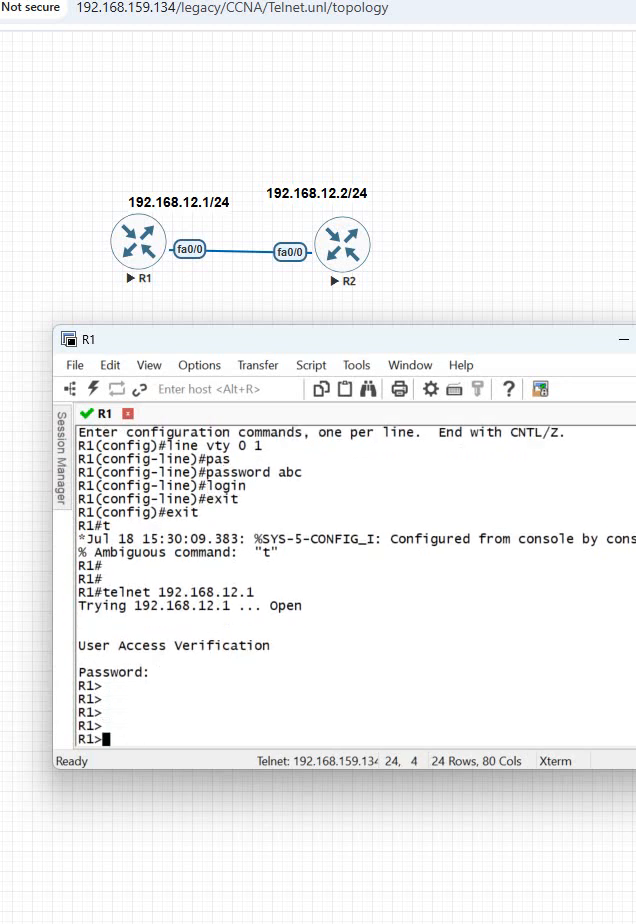
pyautogui.write('en')
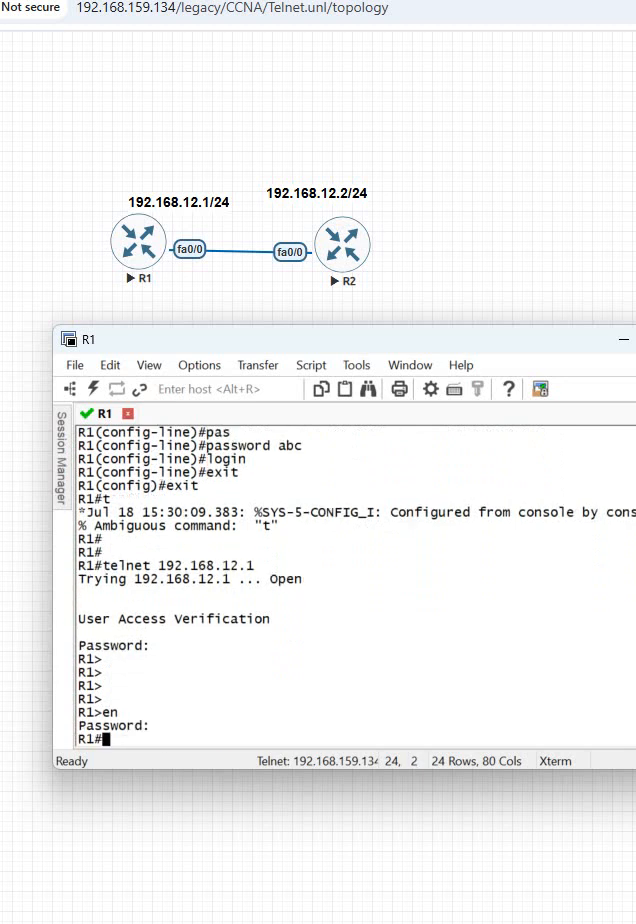
pyautogui.press('Return')
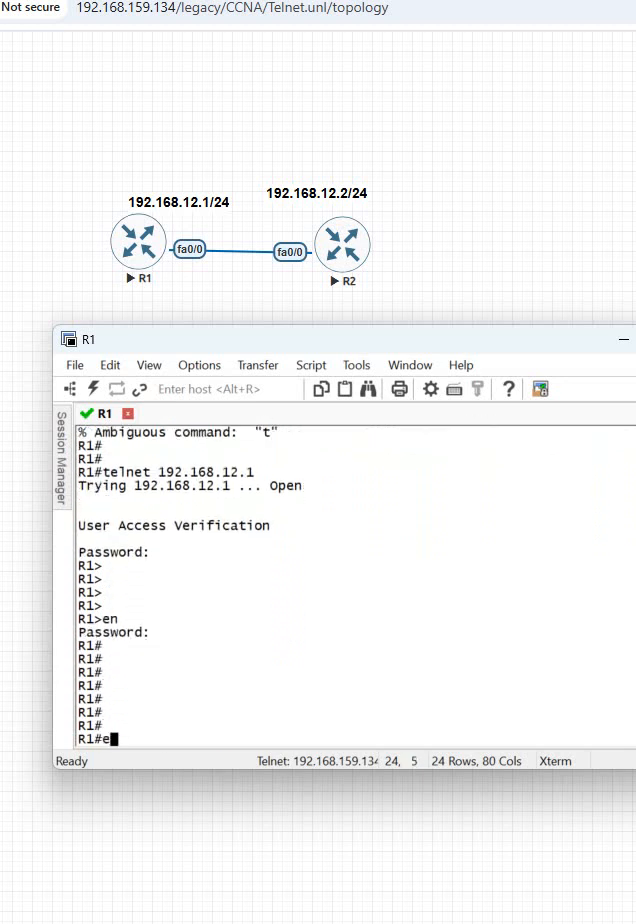
pyautogui.write('exit')
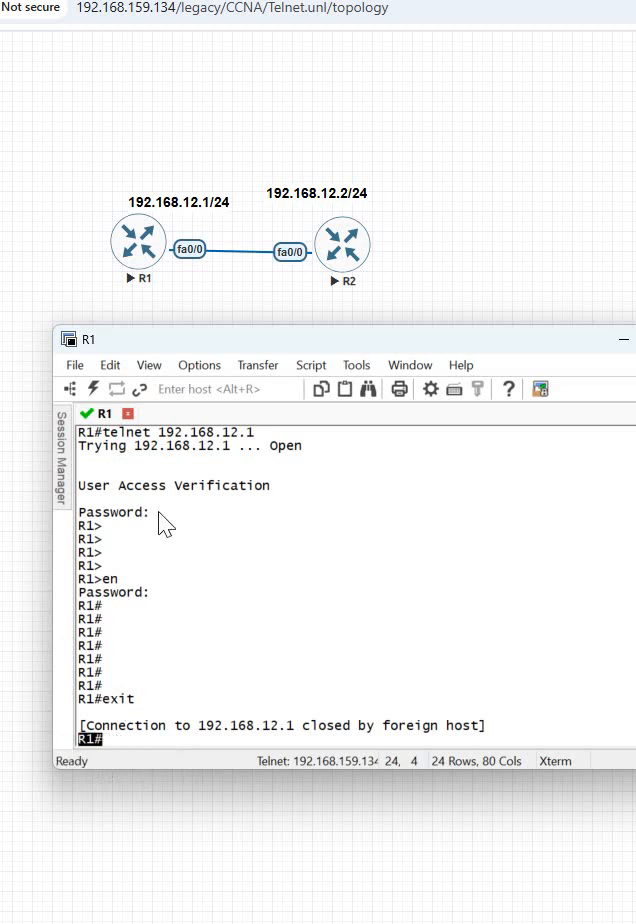
pyautogui.moveTo(68, 627)
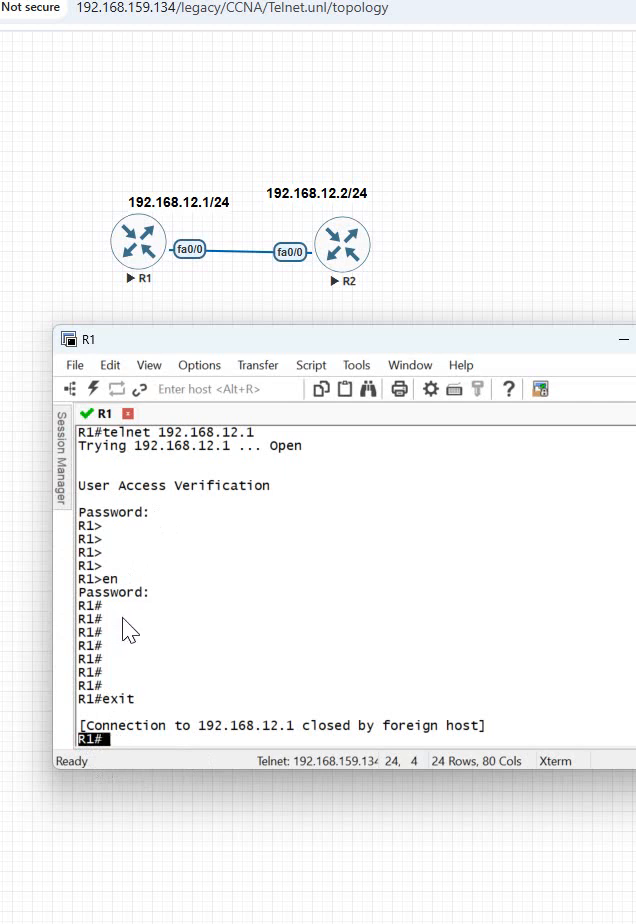
pyautogui.moveTo(103, 660)
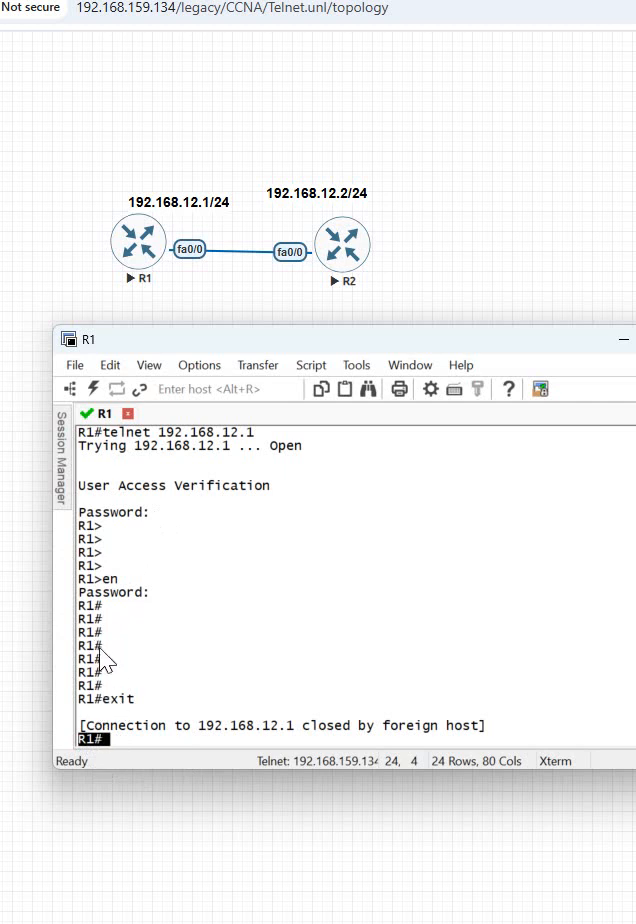
pyautogui.moveTo(217, 525)
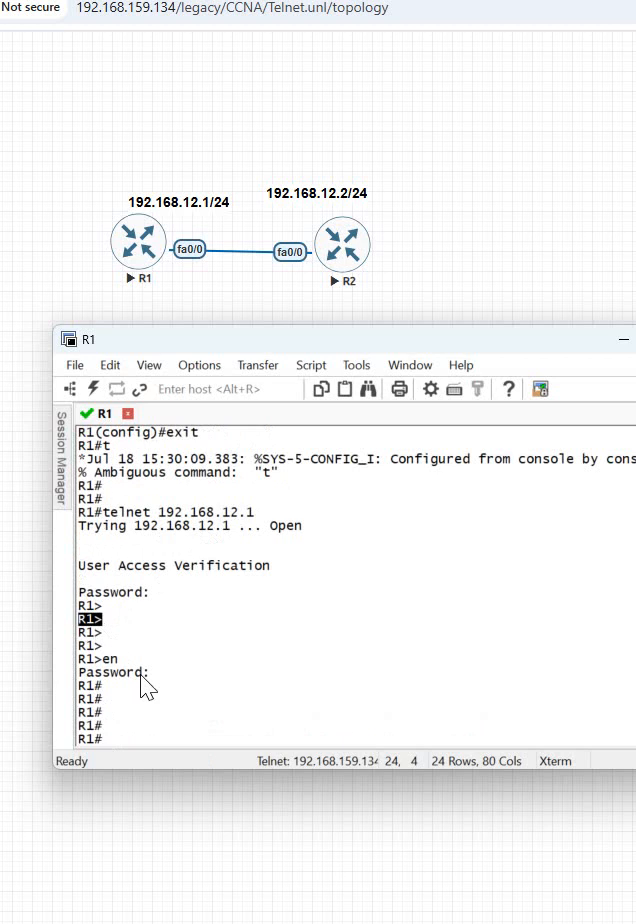
# - Run 'exit' to close the 192.168.12.1 telnet connection
pyautogui.write('exit')
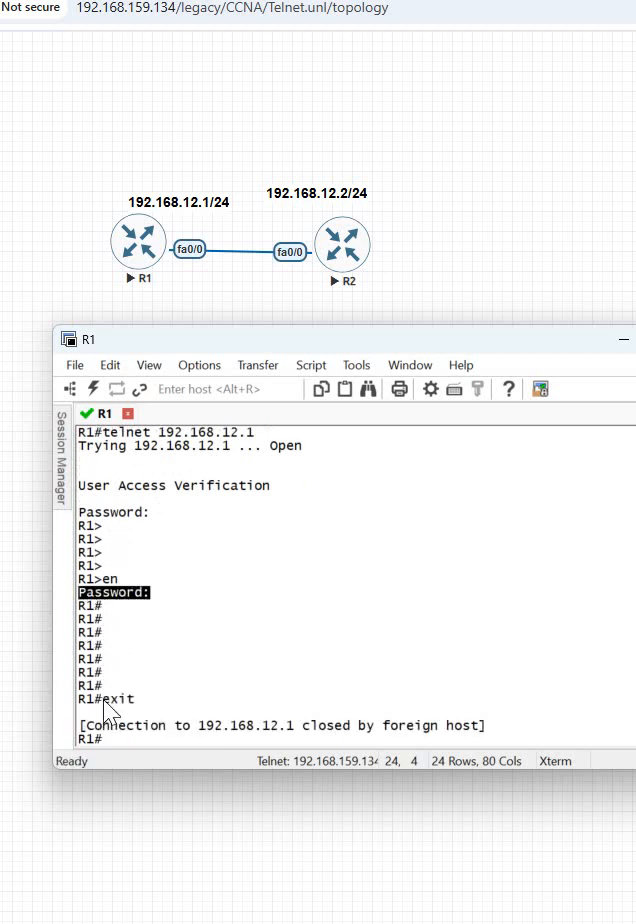